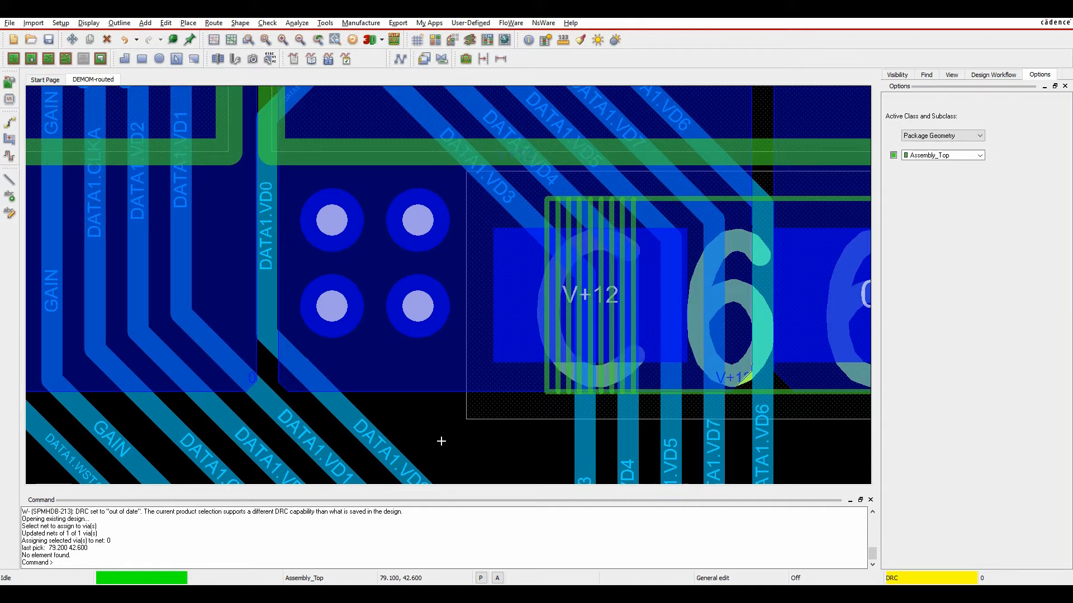
pyautogui.moveTo(437, 415)
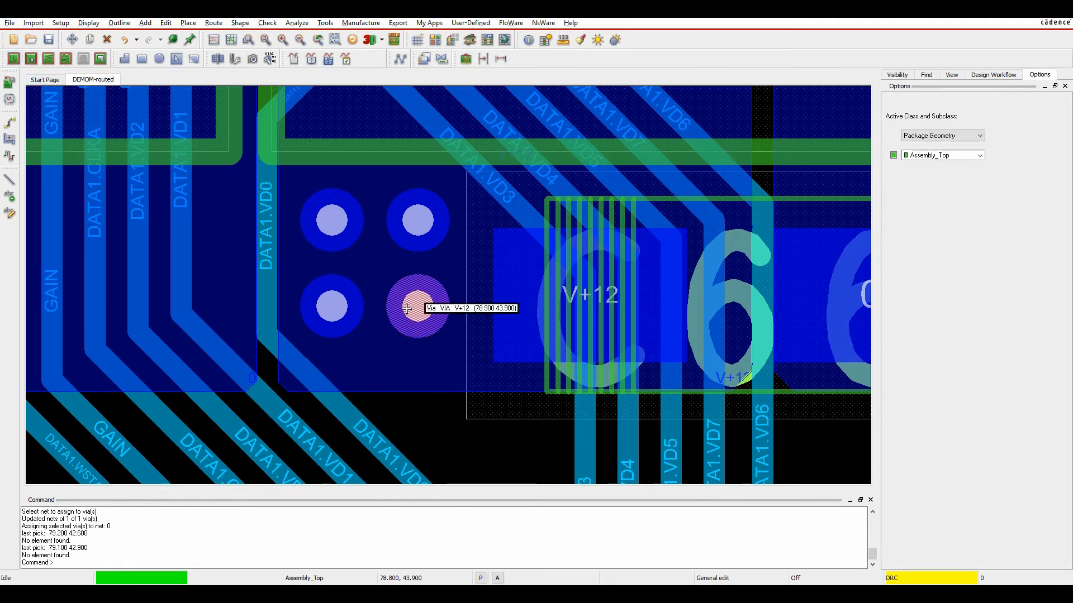
# - Choose Assign net to via for the lower-right V+12 via of the four-via cluster
pyautogui.rightClick(416, 309)
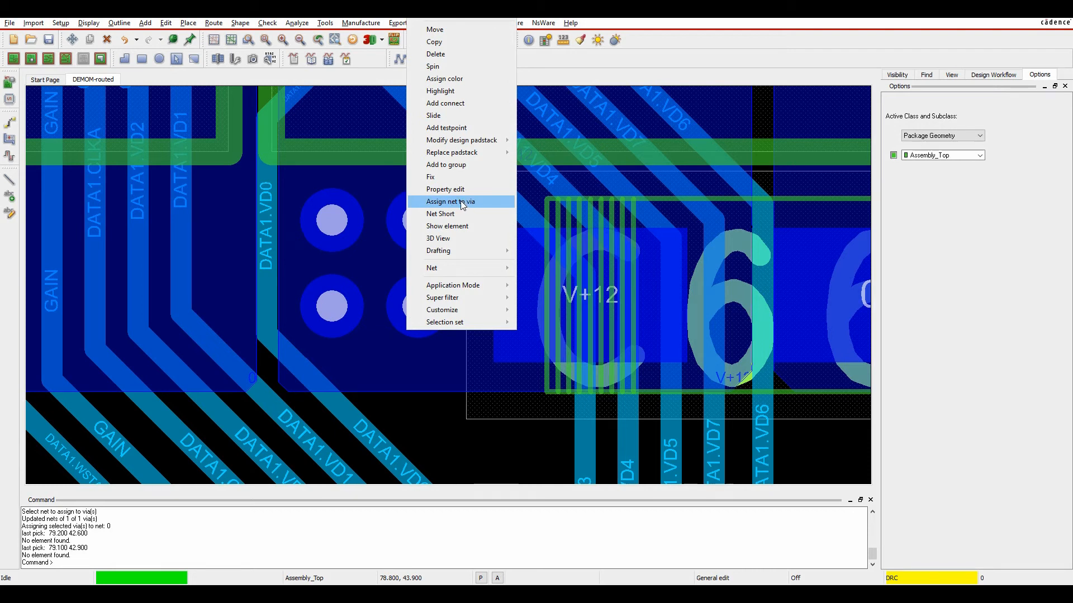
pyautogui.click(450, 201)
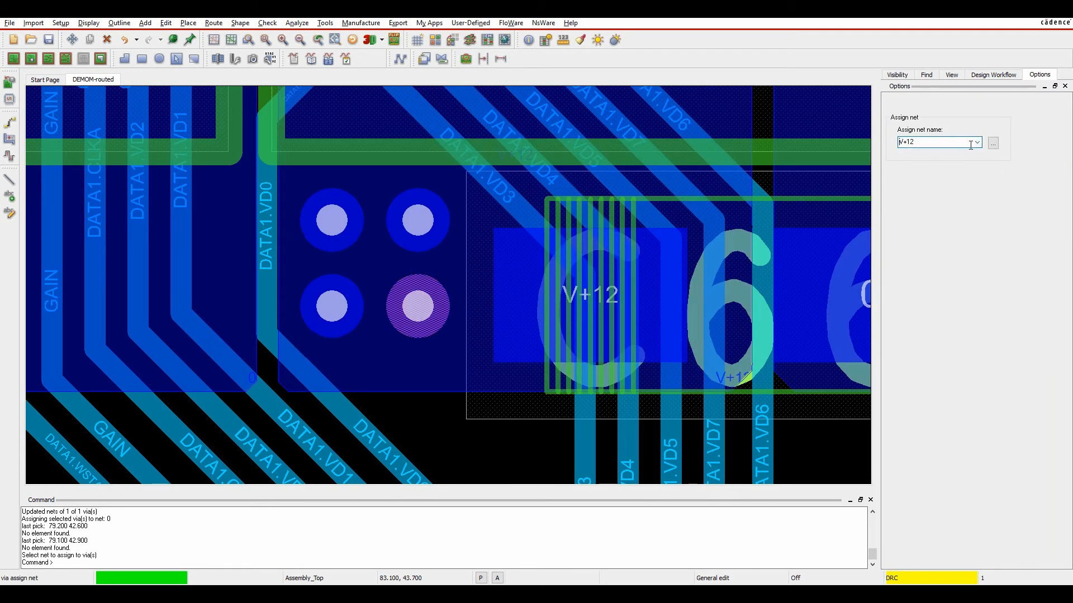
# - Select net 0 from the net browser, confirm it, and finish with Done
pyautogui.click(992, 142)
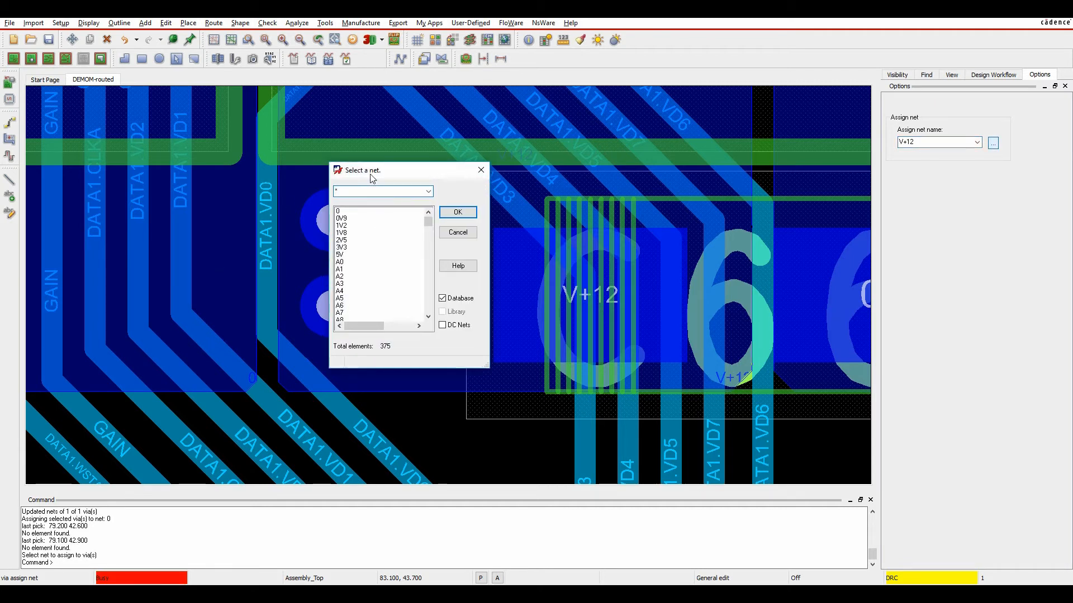
pyautogui.moveTo(375, 211)
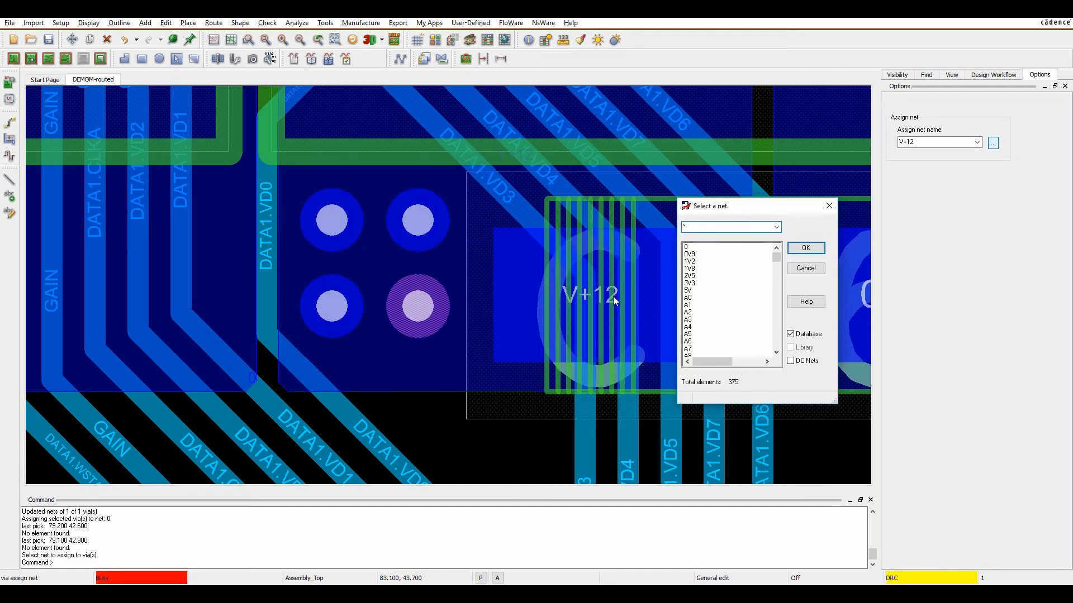
pyautogui.click(687, 246)
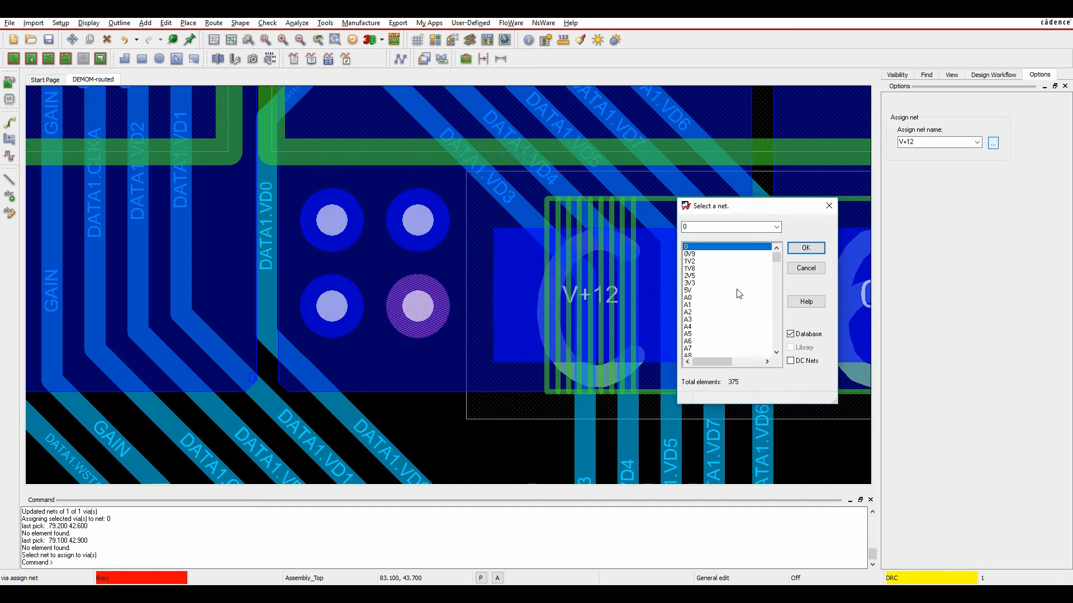
pyautogui.click(805, 248)
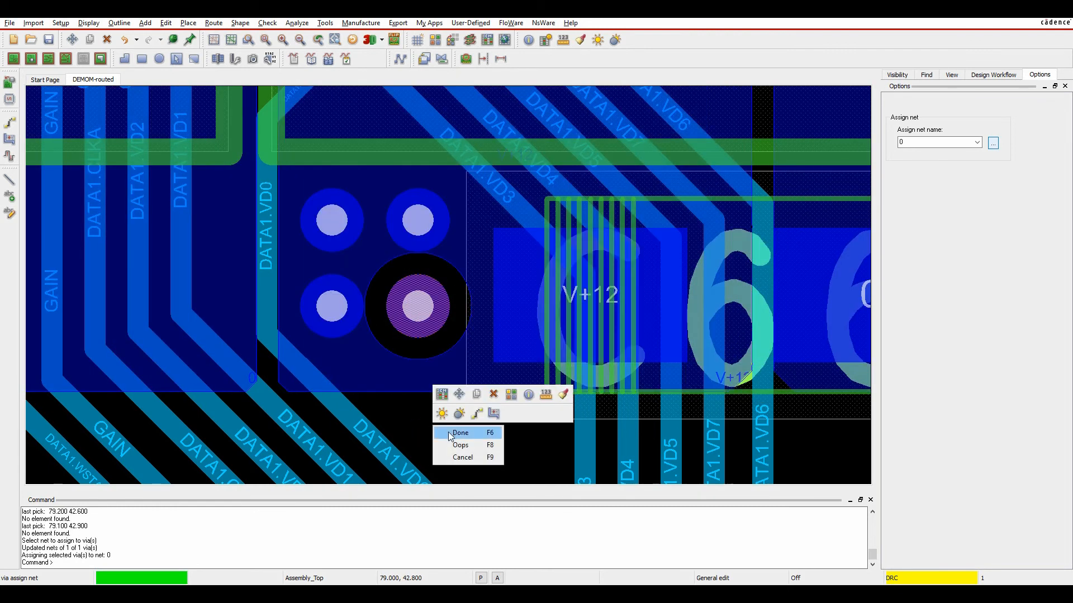
pyautogui.click(459, 432)
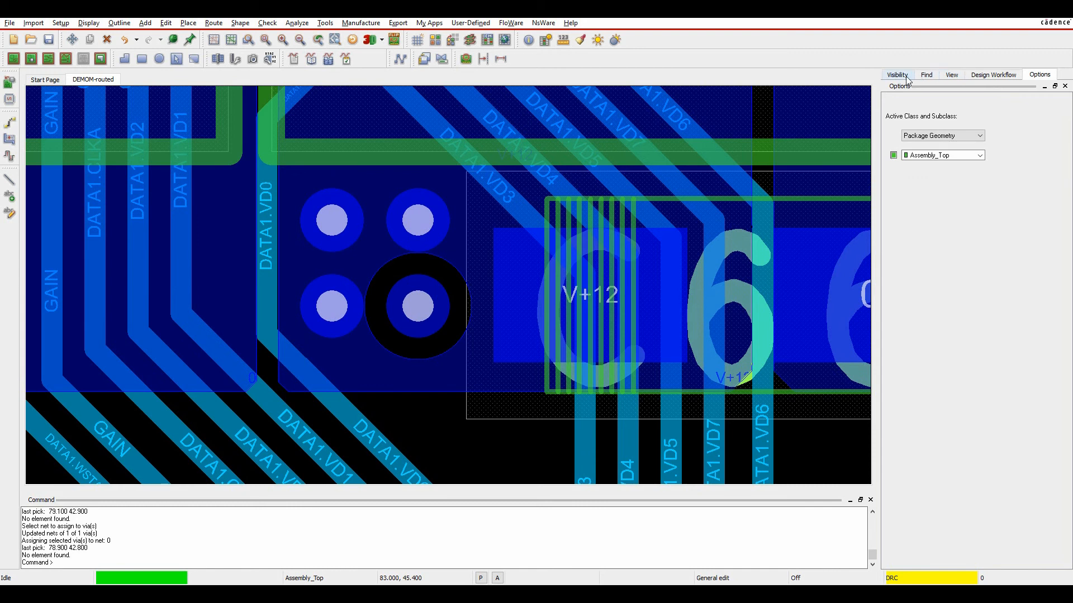
# - Show the ground plane layer in Visibility and check the reassigned via's clearance
pyautogui.click(896, 74)
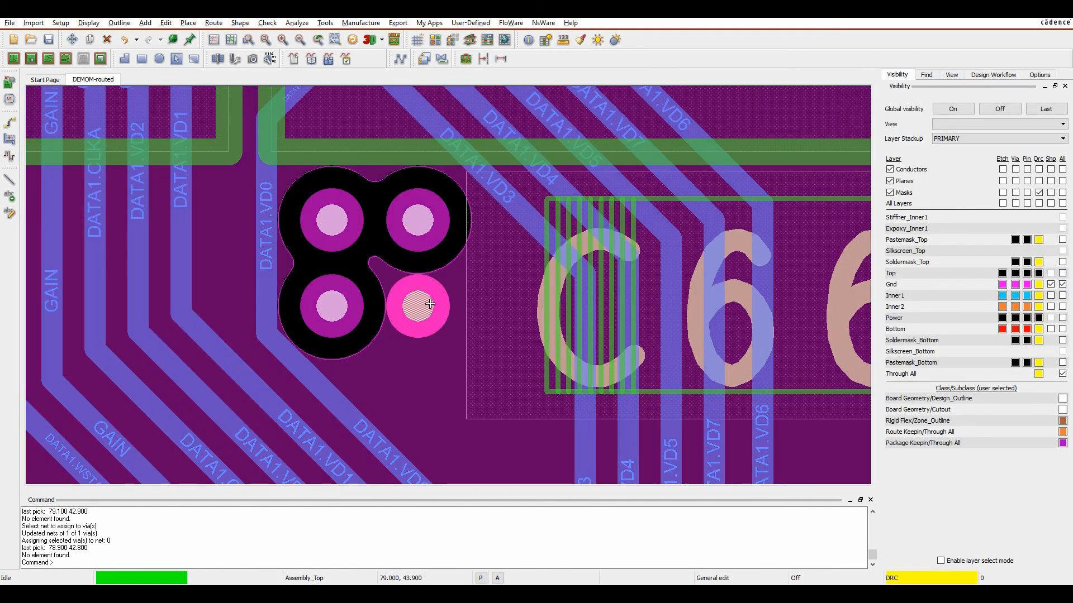
pyautogui.click(418, 308)
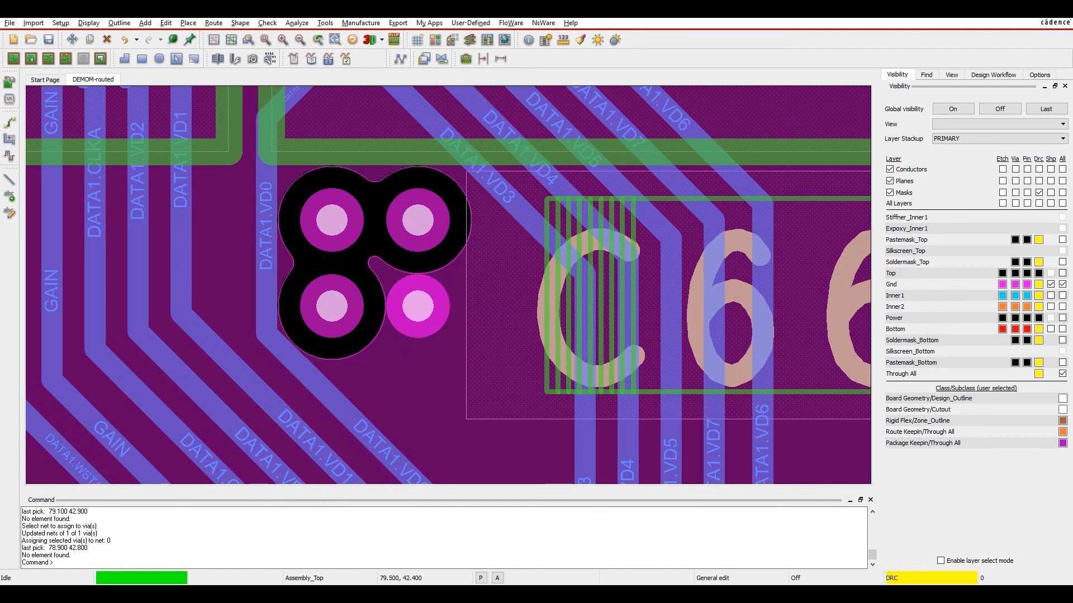